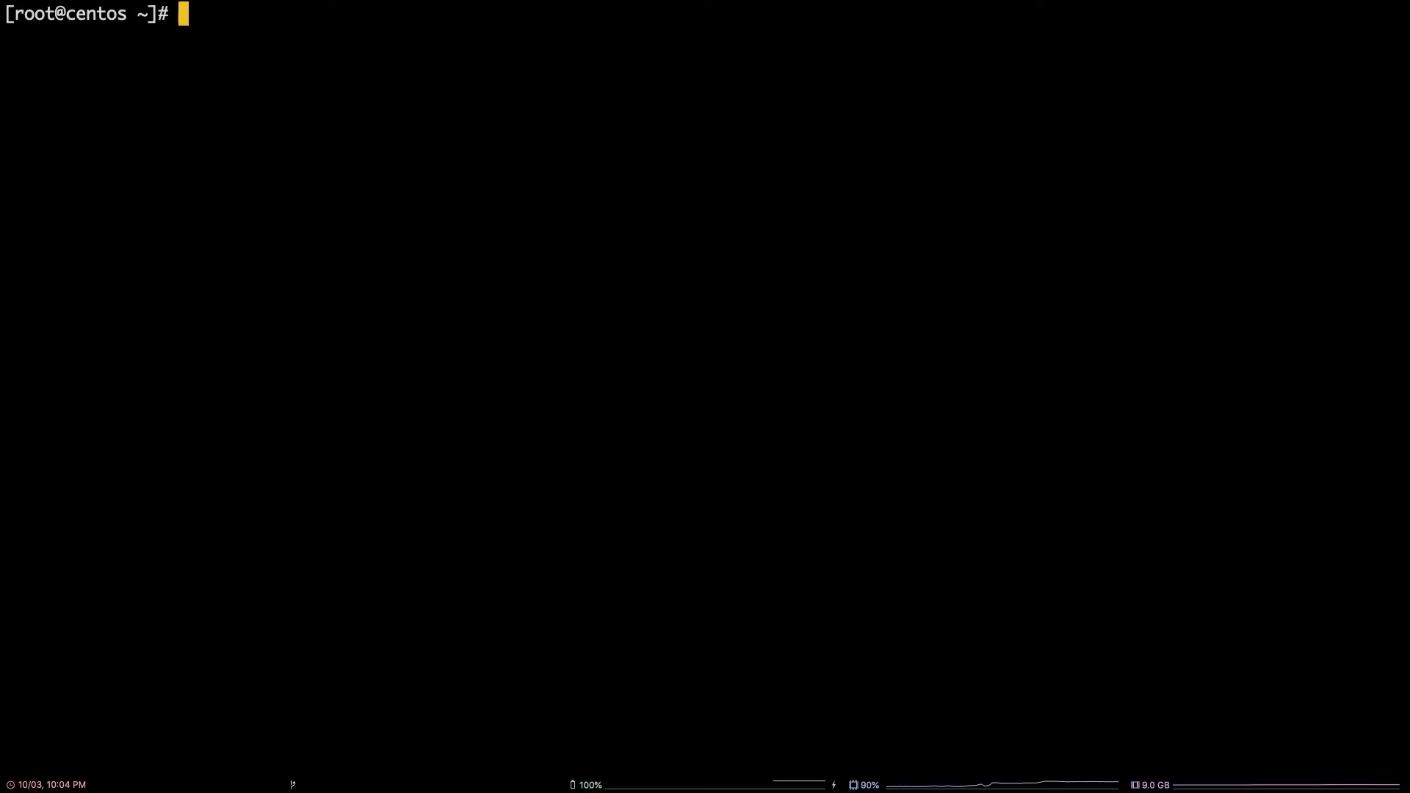
- Run yum -y install net-snmp net-snmp-utils to install the SNMP packages unattended
{"action": "type", "text": "yum i"}
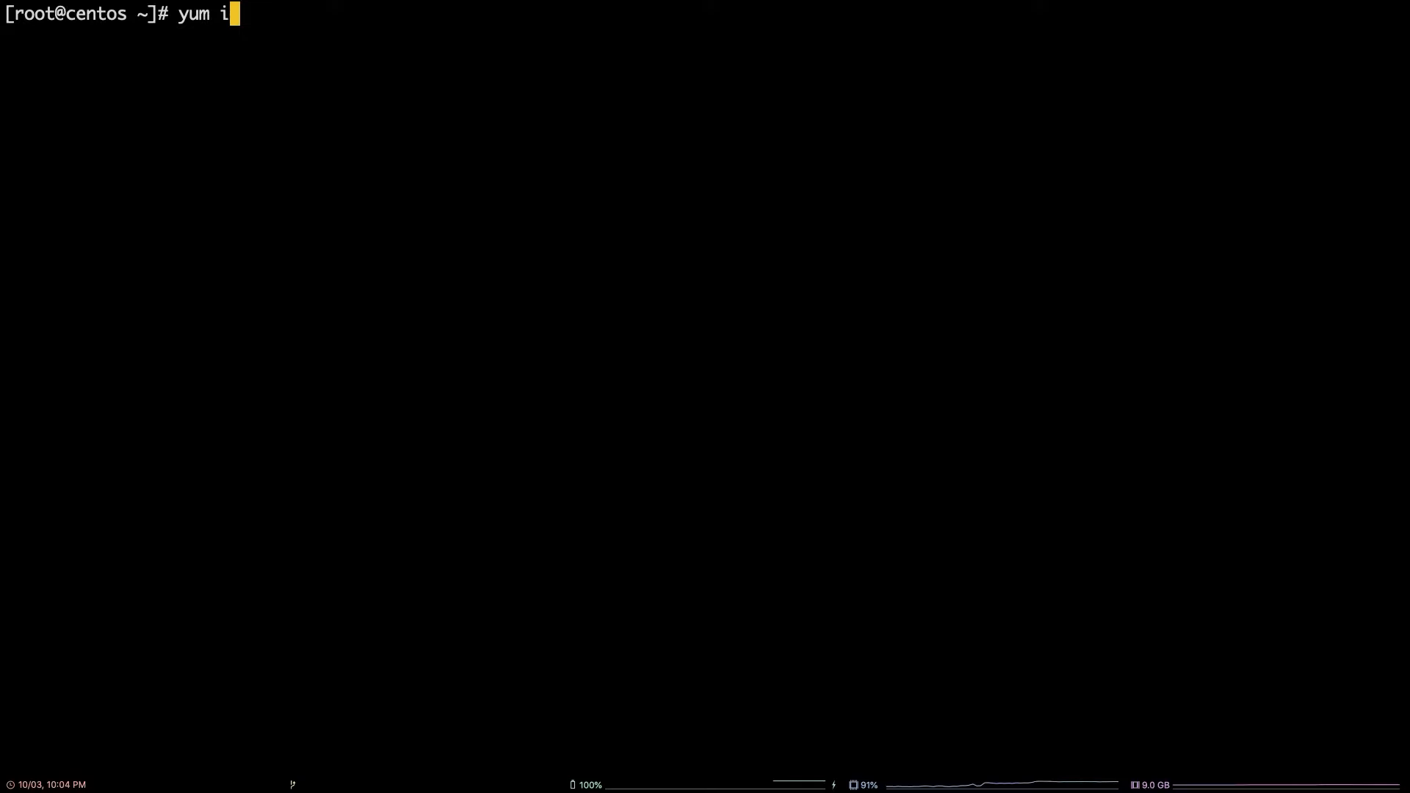
{"action": "type", "text": "-y install net"}
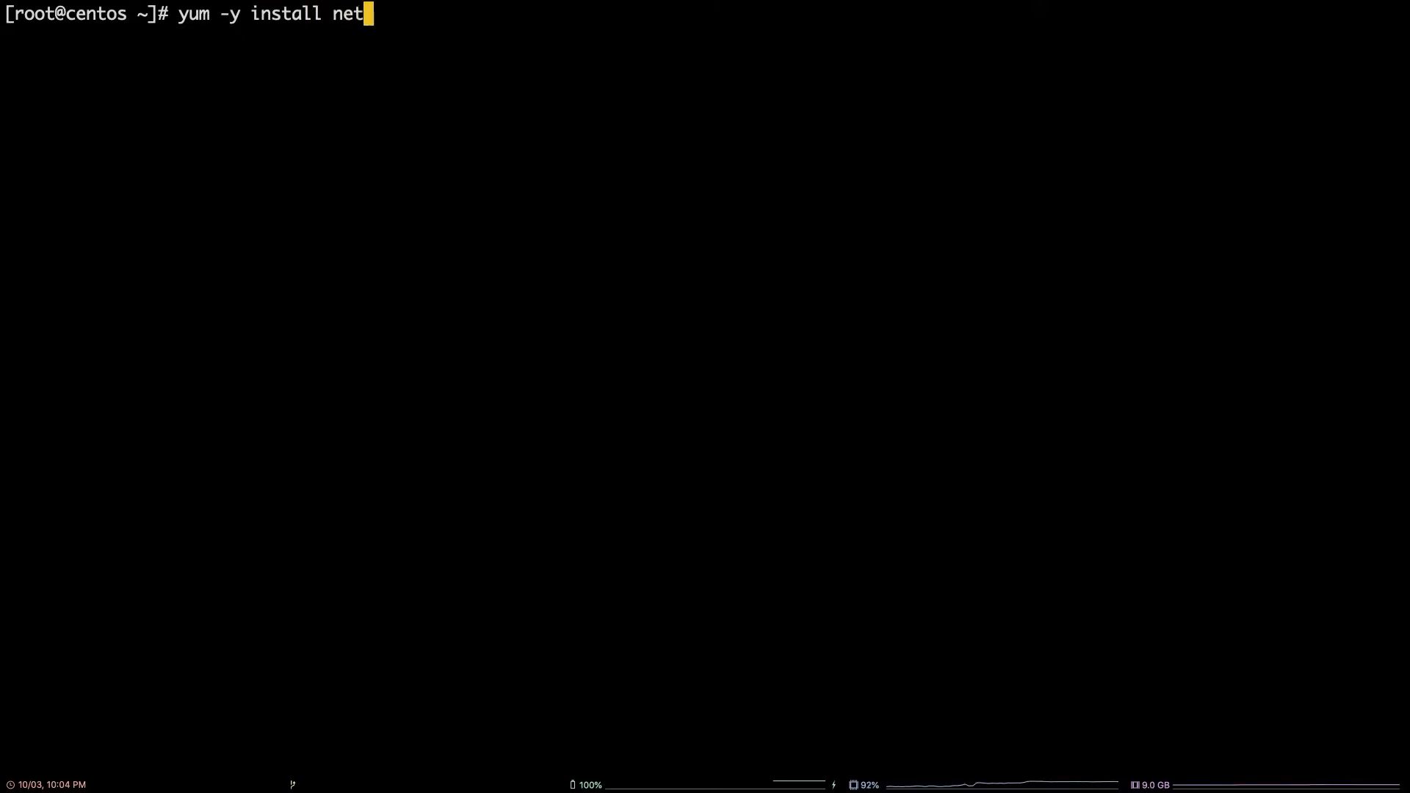
{"action": "type", "text": "-snmp"}
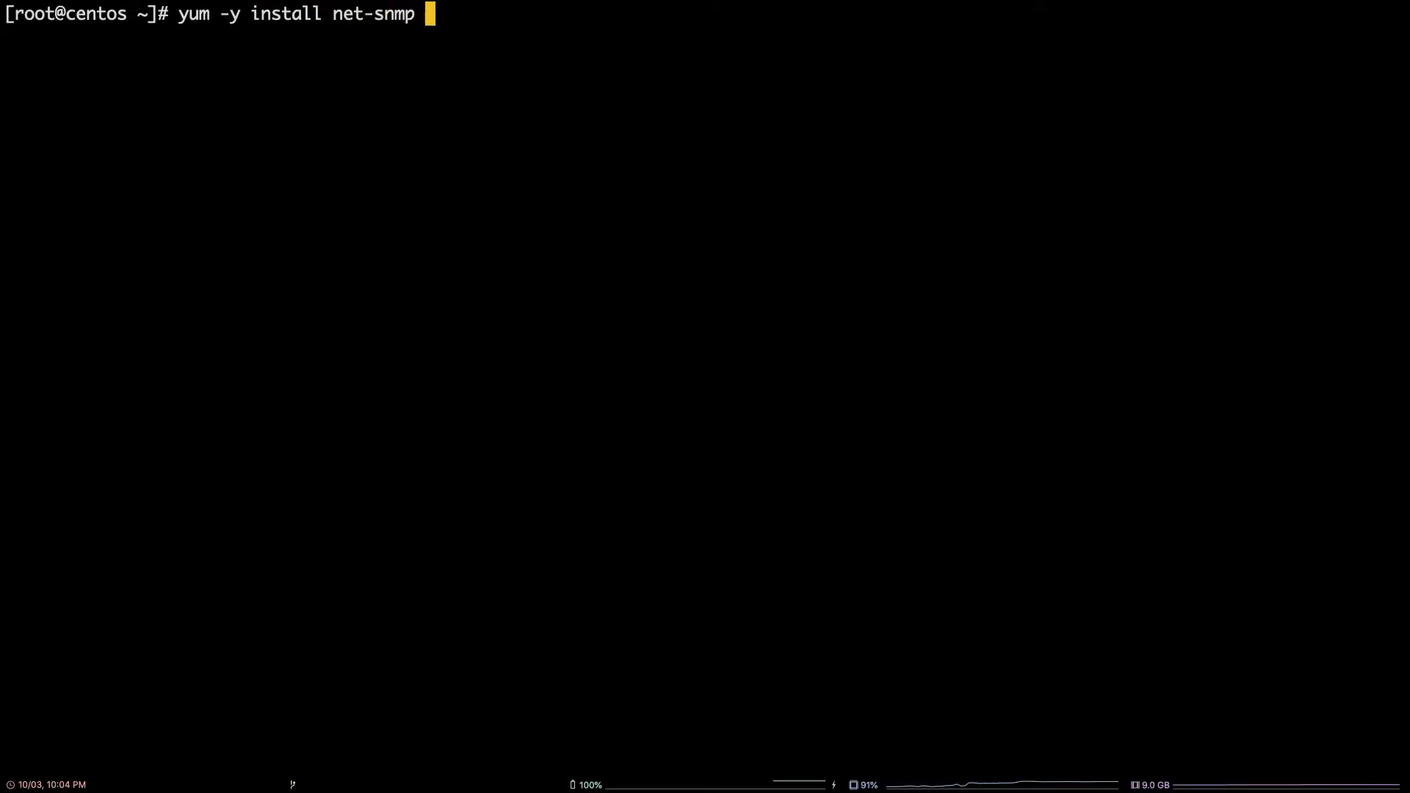
{"action": "type", "text": "net-snmp"}
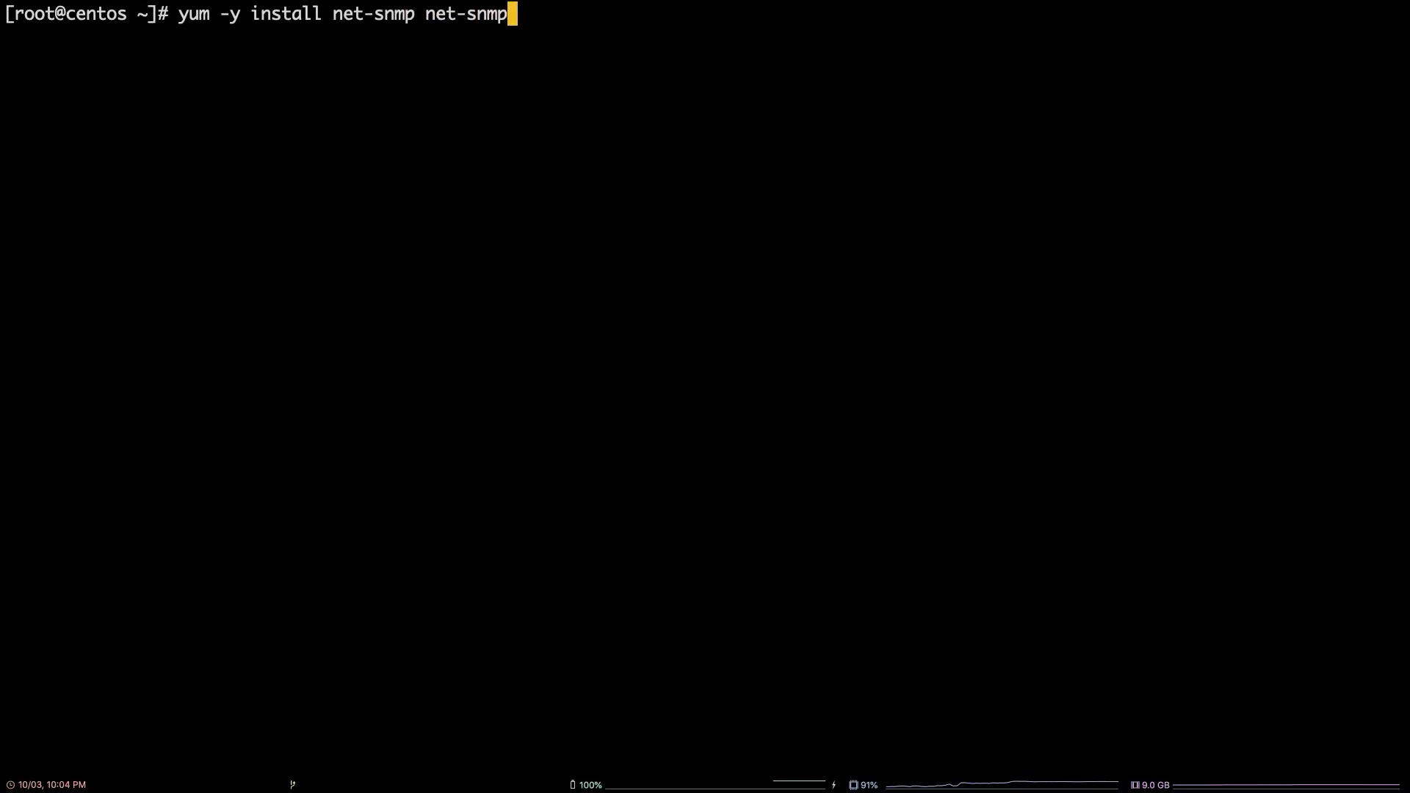
{"action": "key", "text": "Return"}
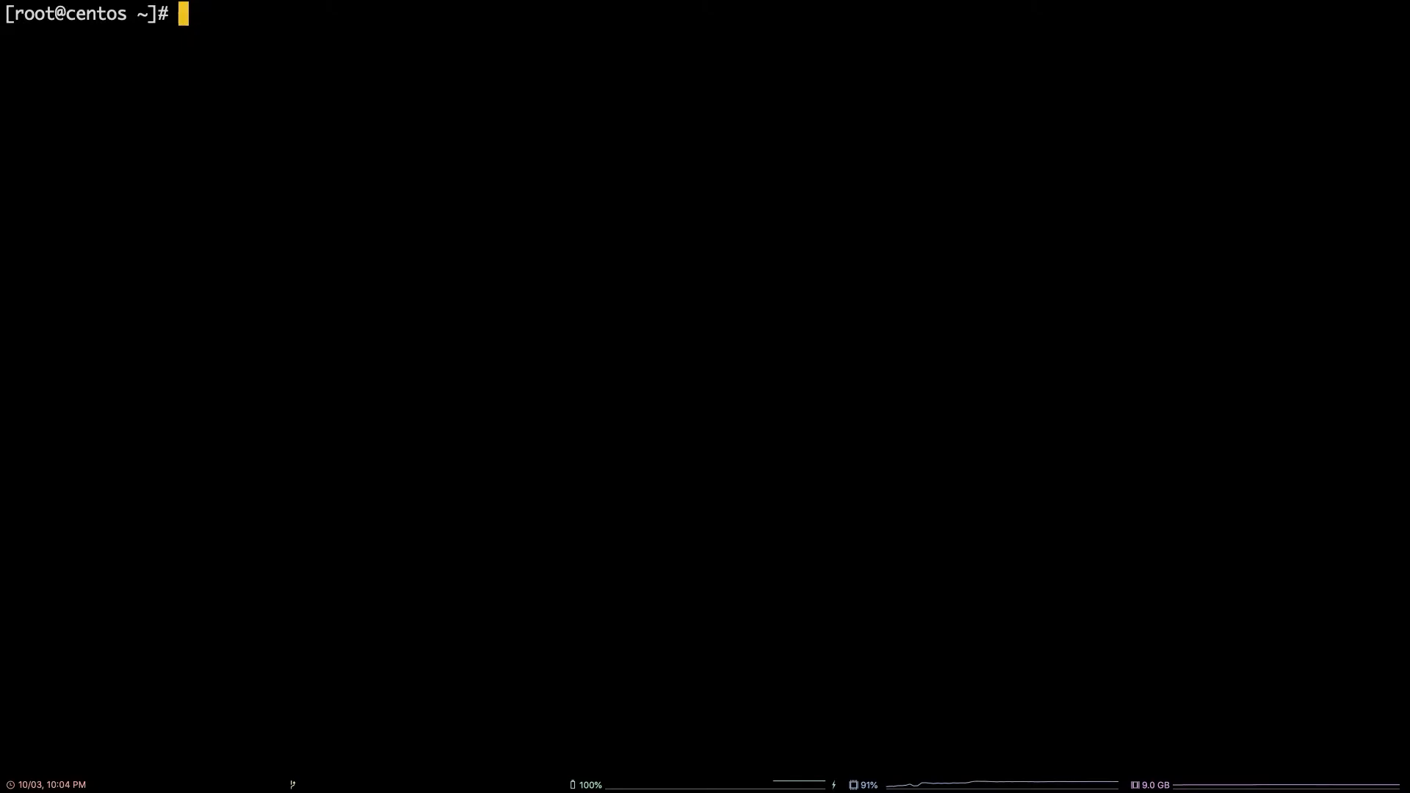
- Rename /etc/snmp/snmpd.conf to /etc/snmp/snmpd.conf.ori as a backup with mv
{"action": "type", "text": "mv /etc/sn"}
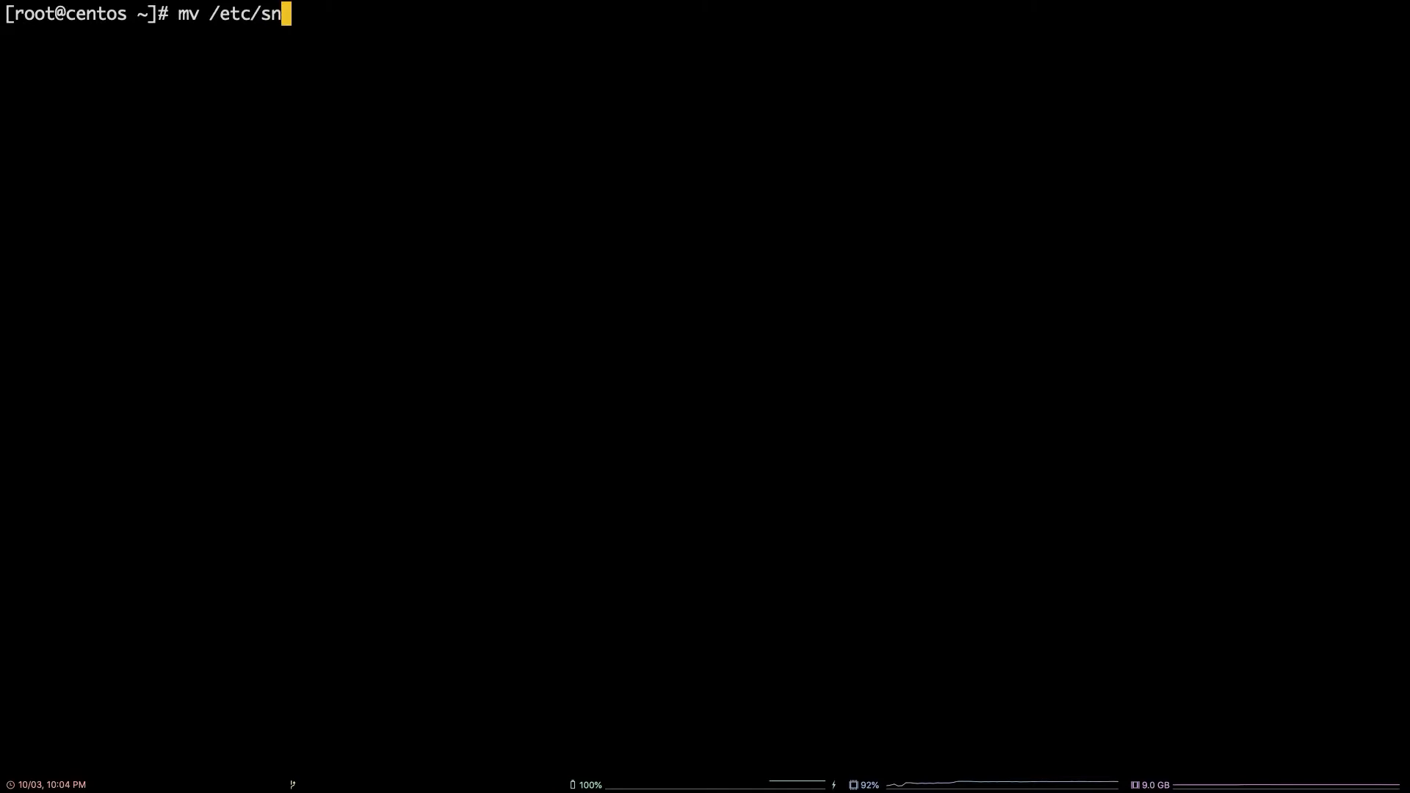
{"action": "type", "text": "mp/sn"}
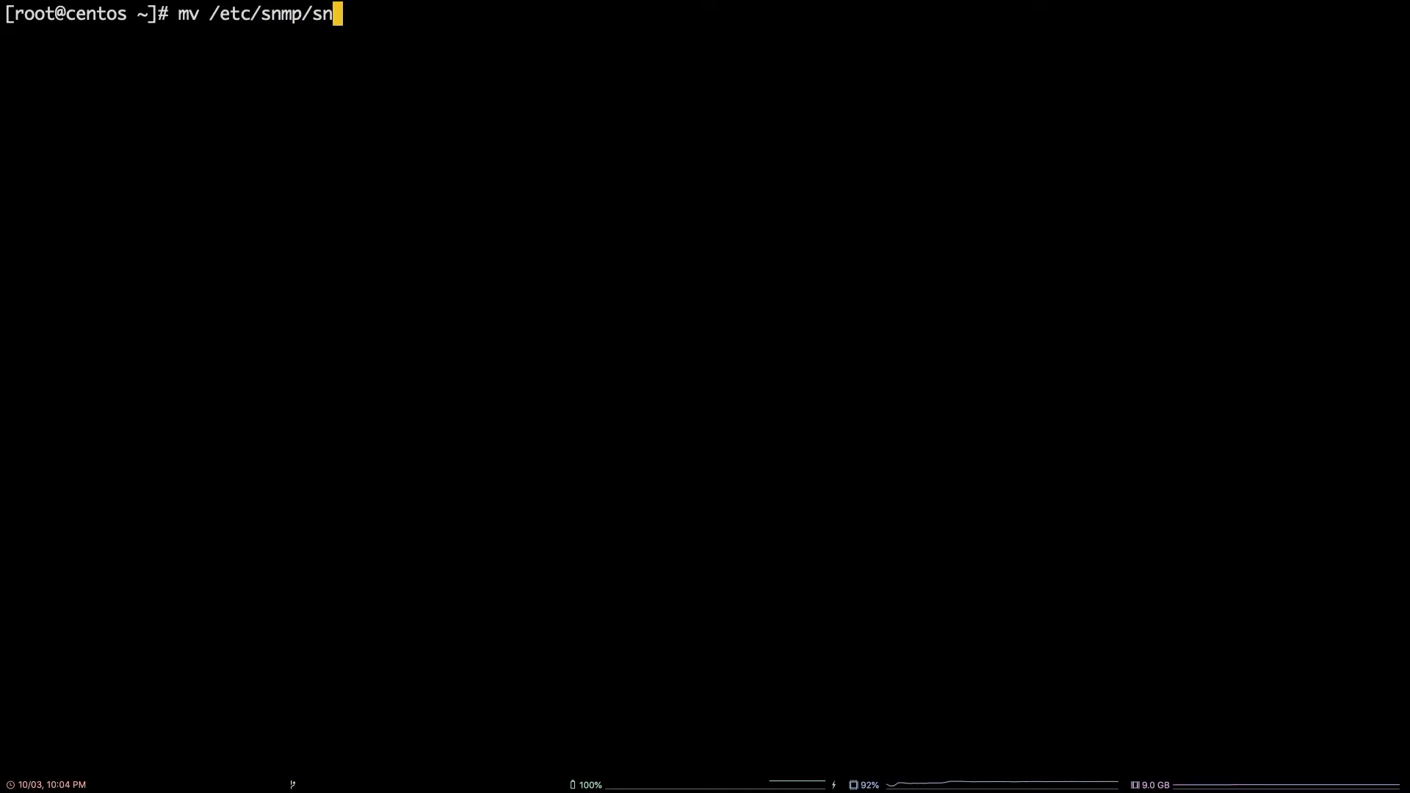
{"action": "type", "text": "pd"}
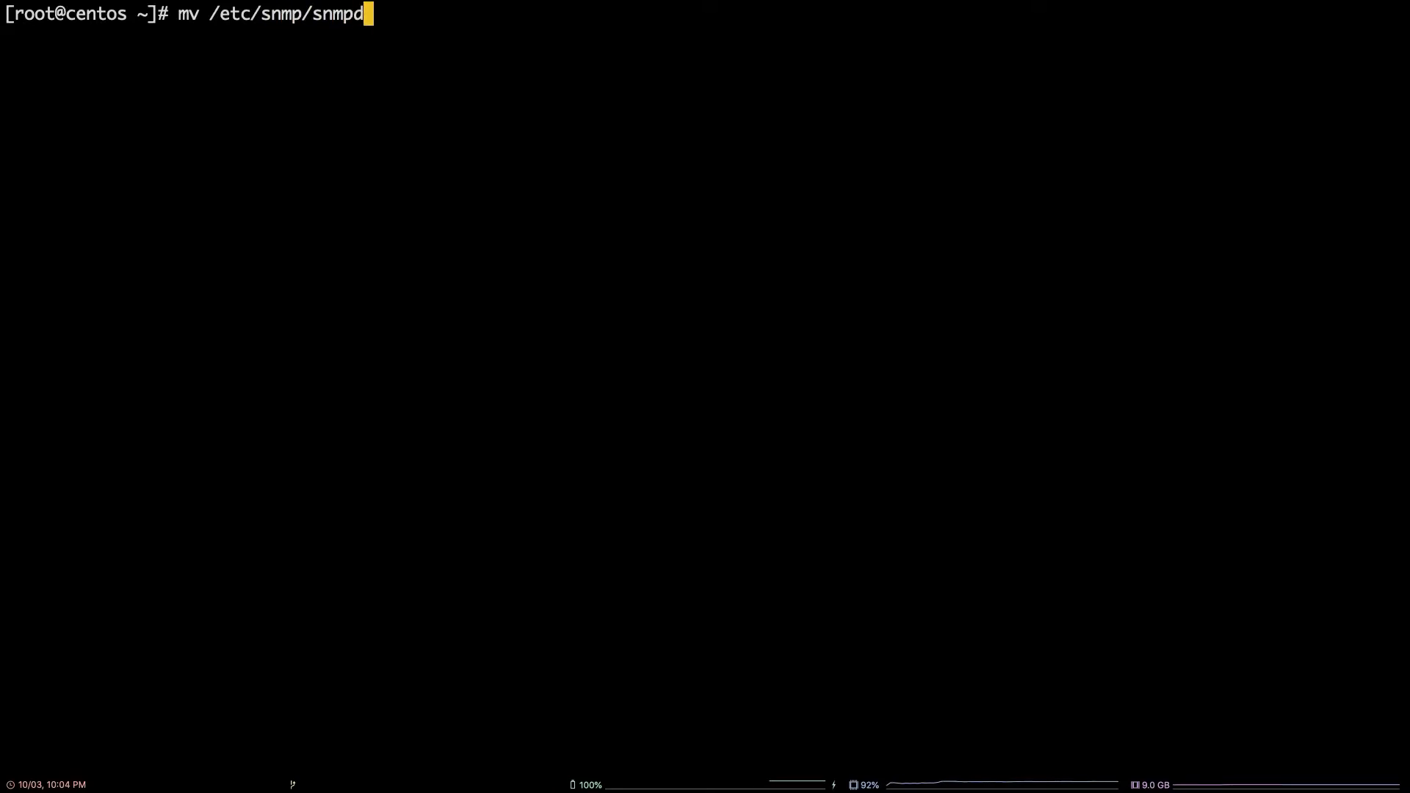
{"action": "type", "text": ".conf /etc"}
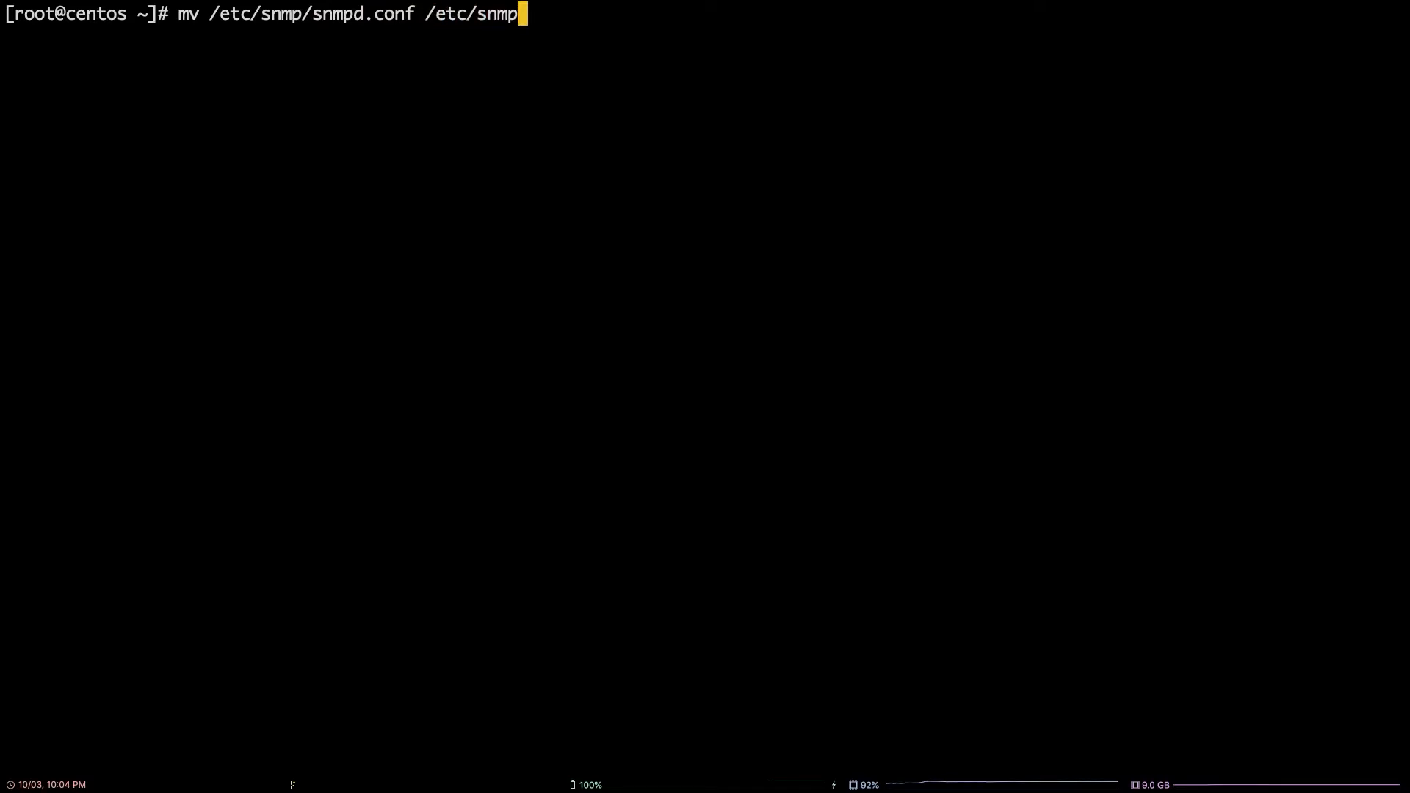
{"action": "type", "text": "/snmpd"}
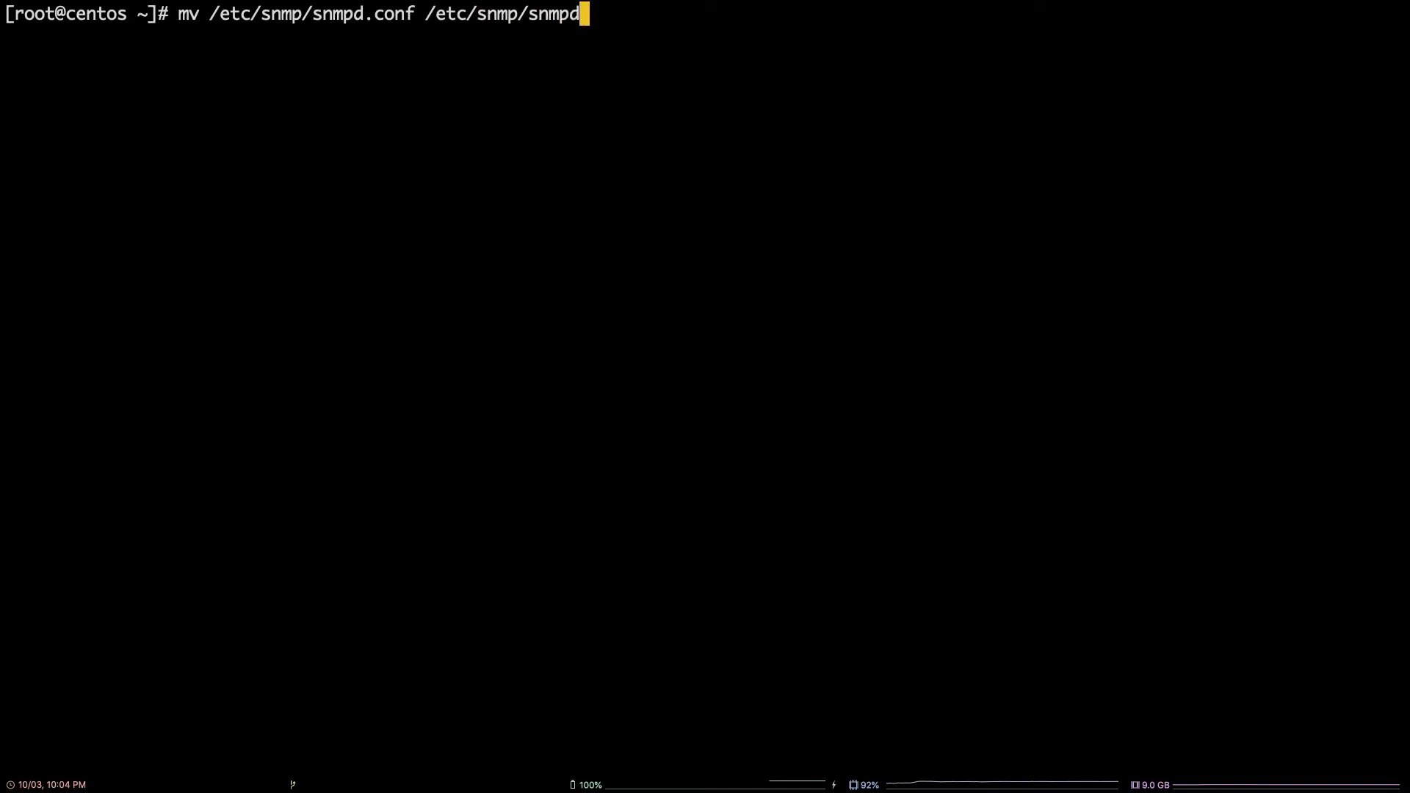
{"action": "type", "text": ".conf.ori"}
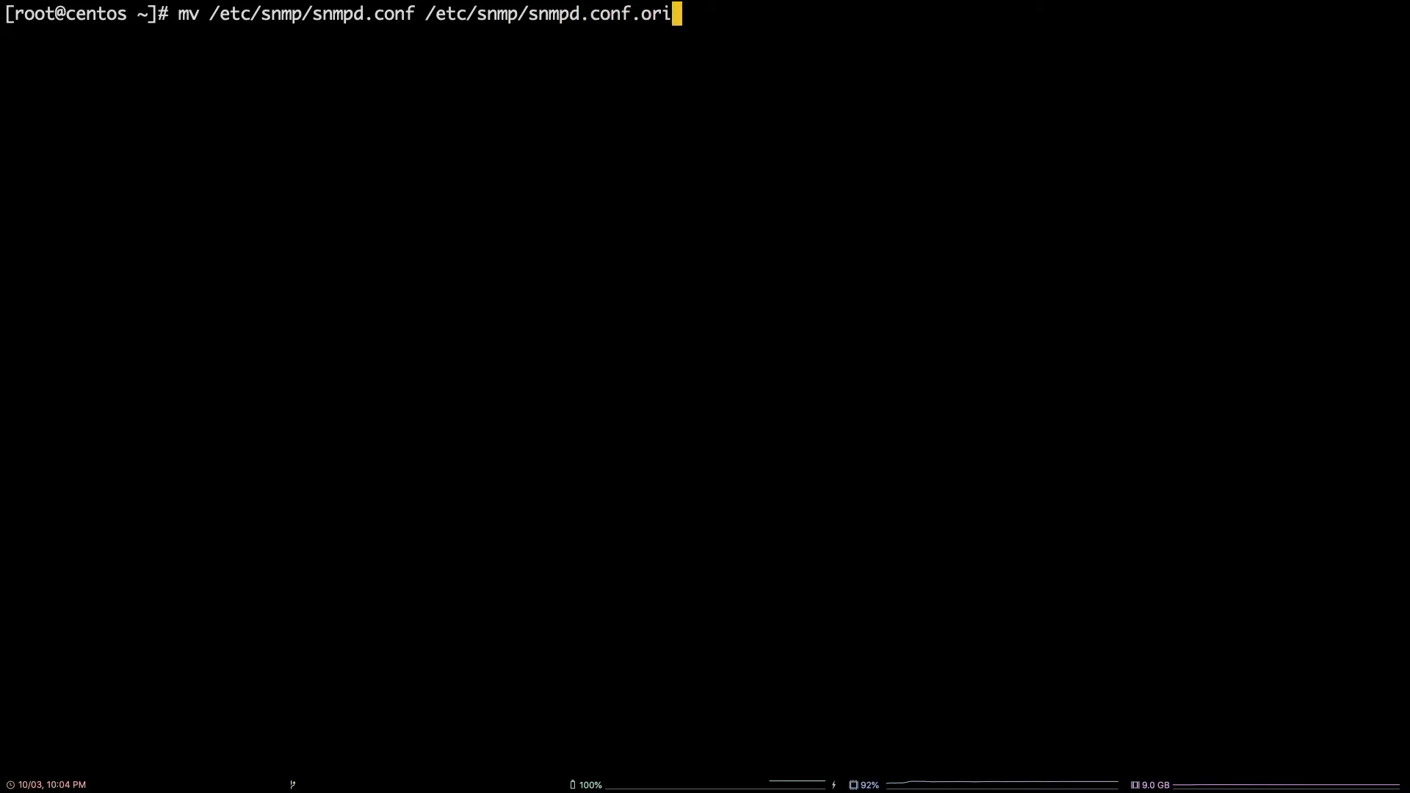
{"action": "key", "text": "Return"}
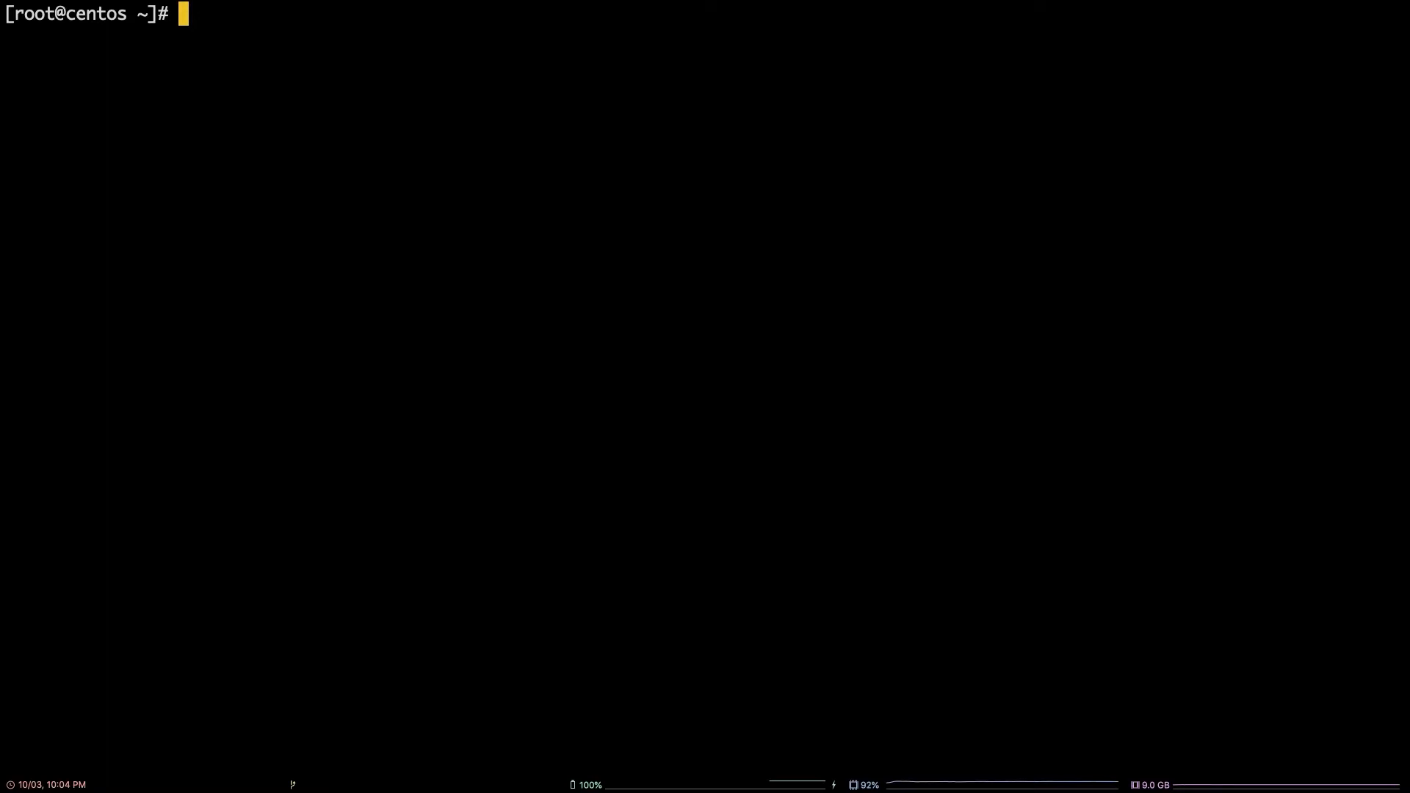
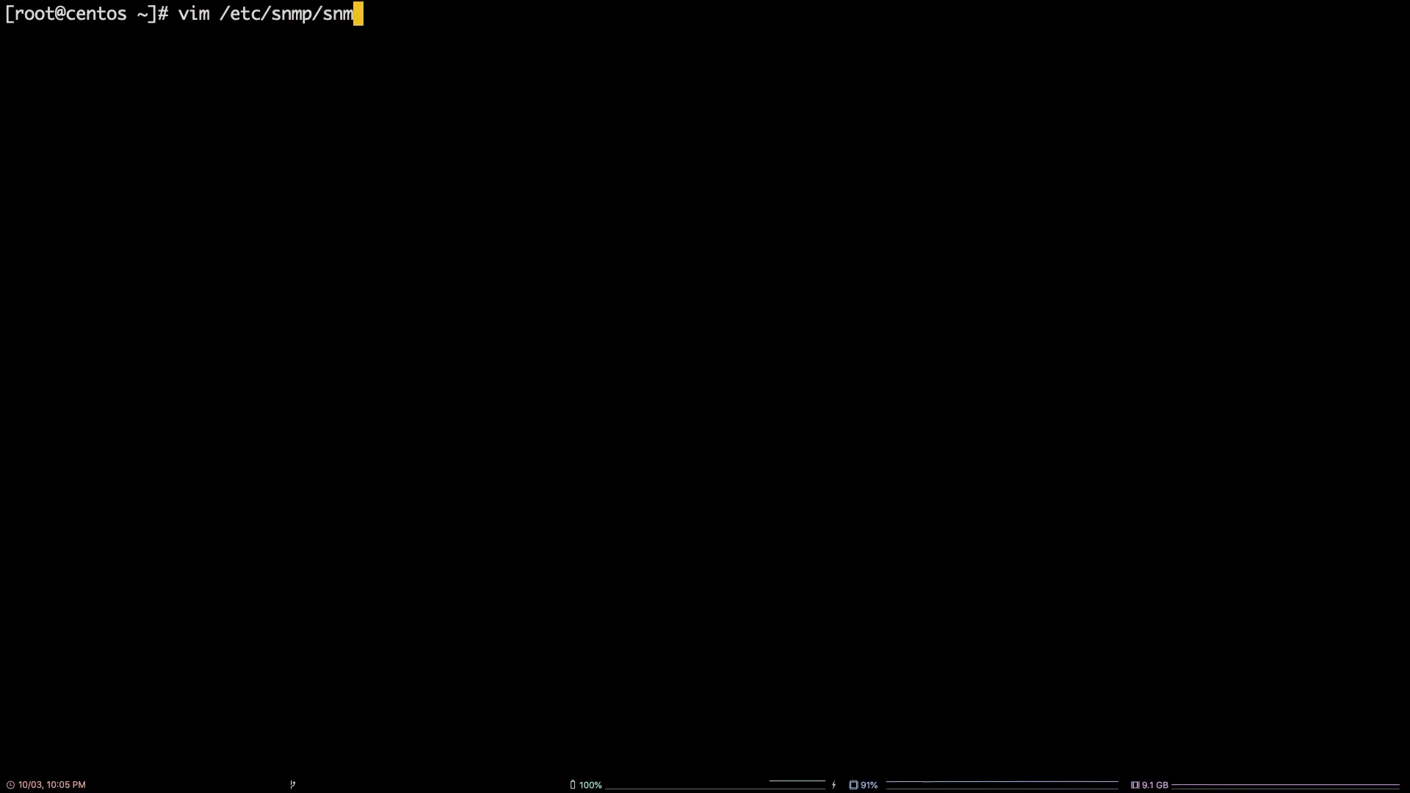
- Create a new /etc/snmp/snmpd.conf in vim for the fresh configuration
{"action": "key", "text": "Return"}
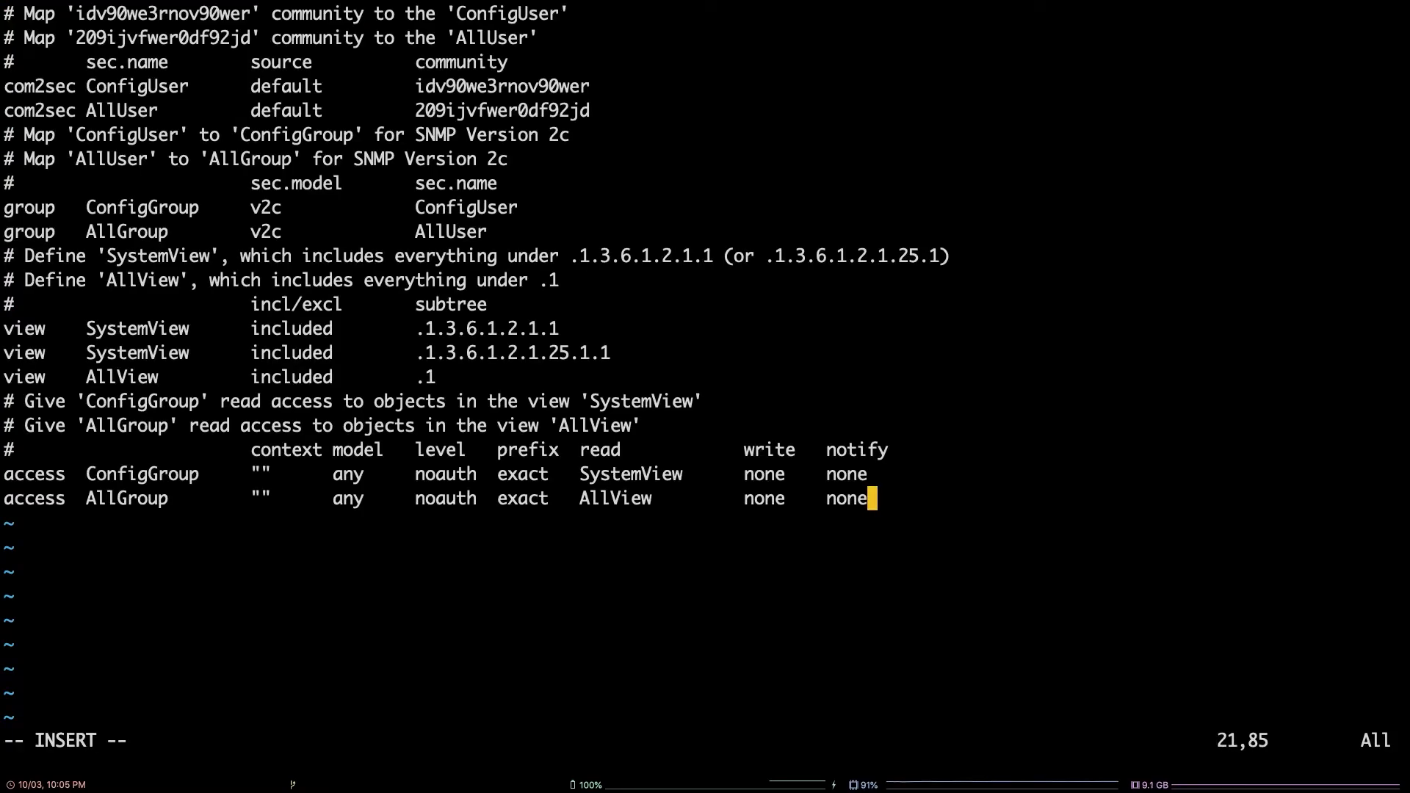
{"action": "key", "text": "up"}
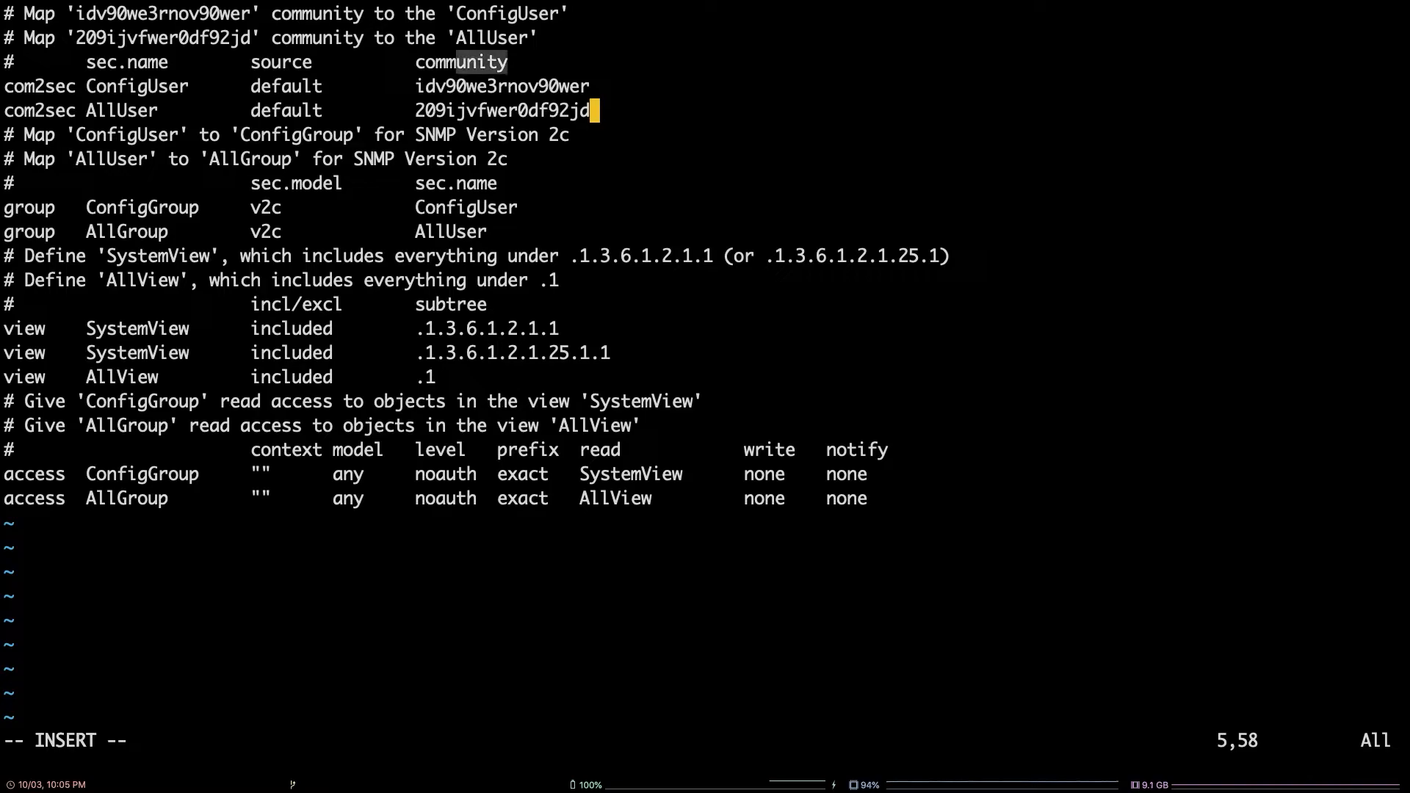
{"action": "key", "text": "BackSpace"}
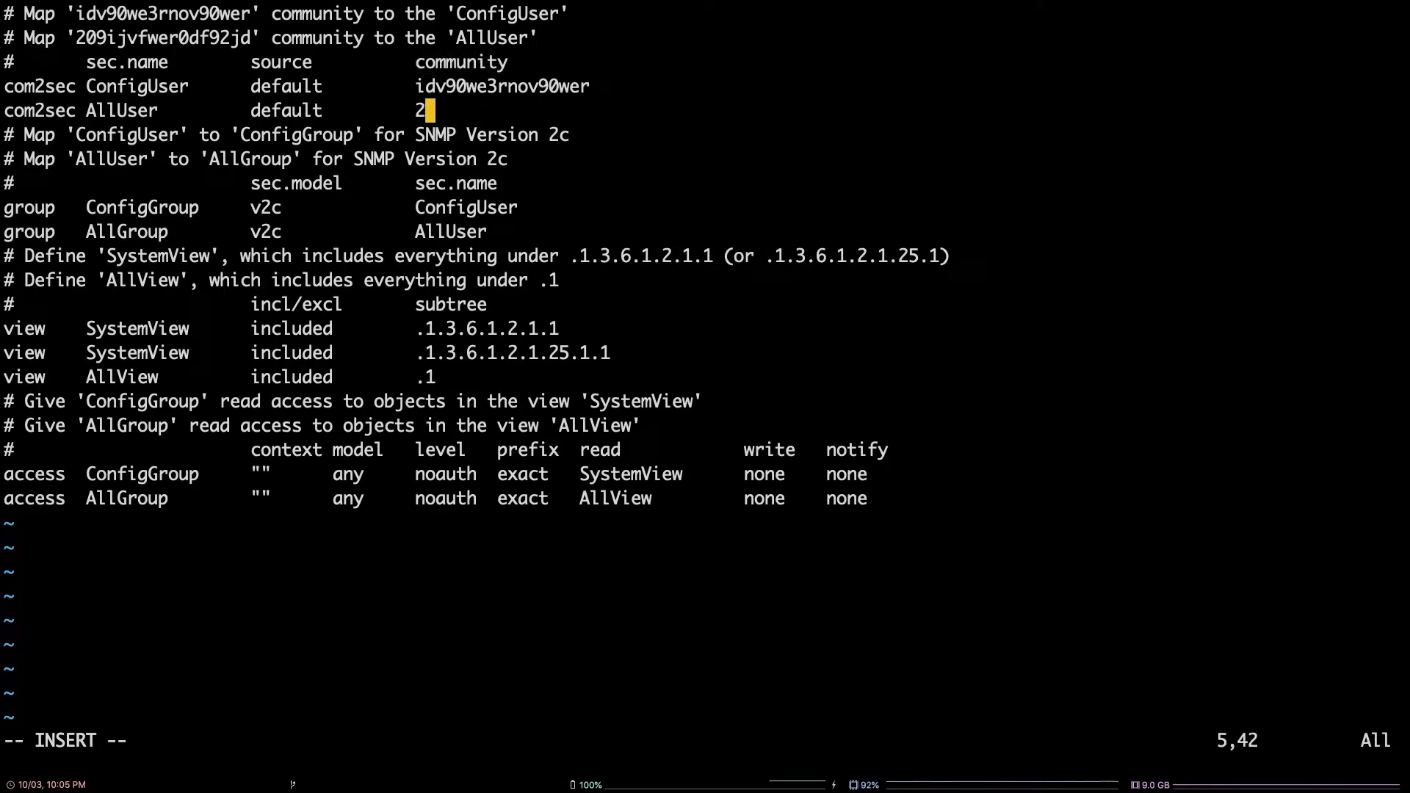
{"action": "key", "text": "Backspace"}
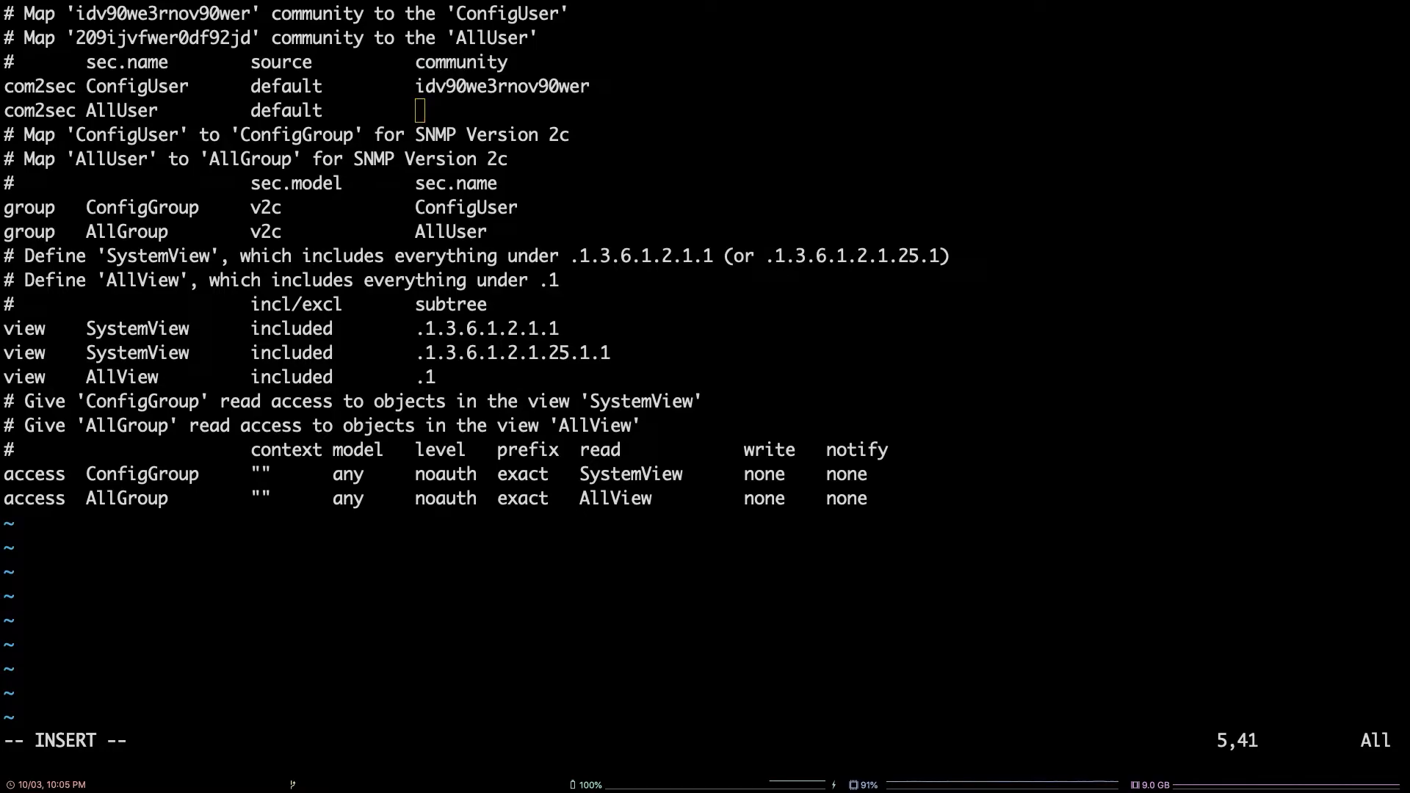
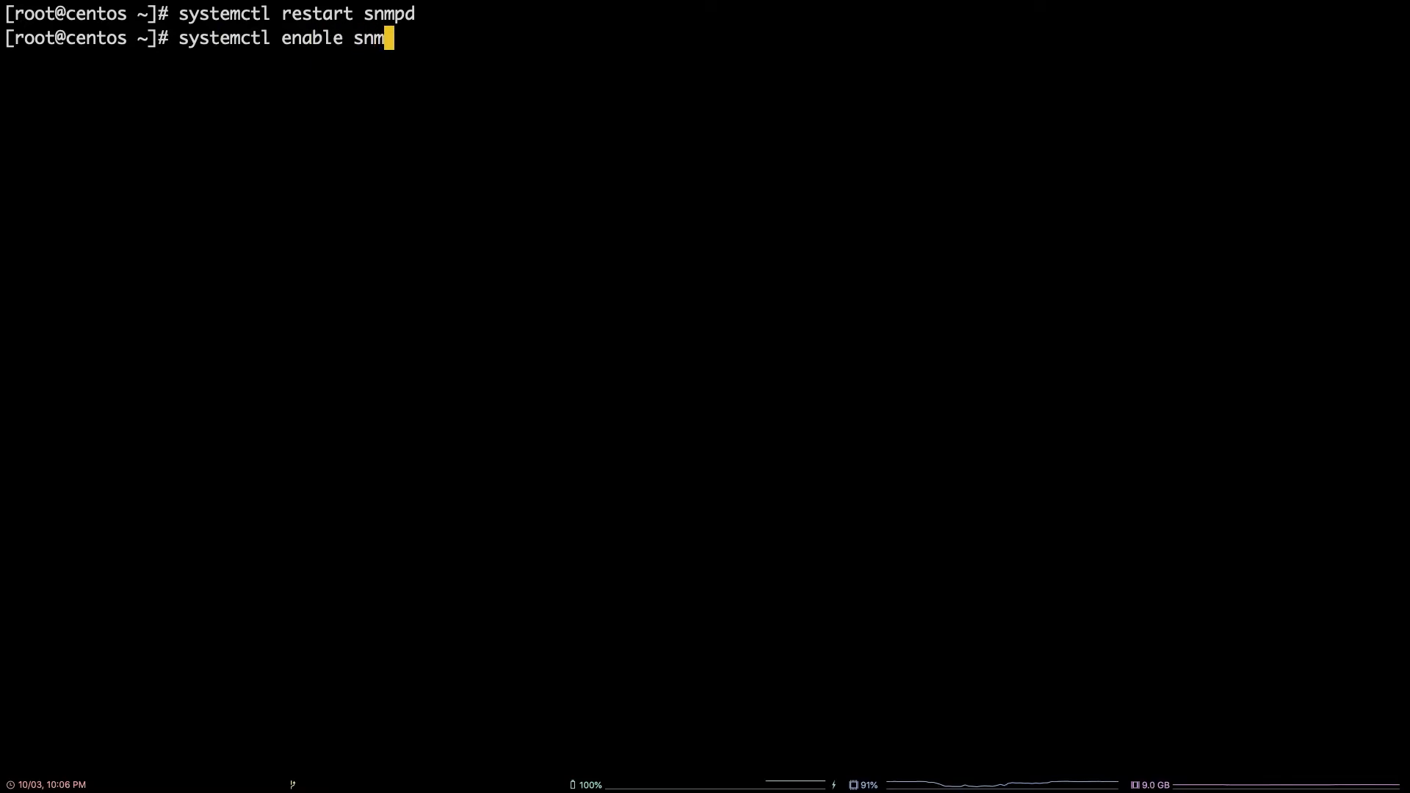
- Run systemctl restart snmpd and systemctl enable snmpd so the agent starts at boot
{"action": "key", "text": "Return"}
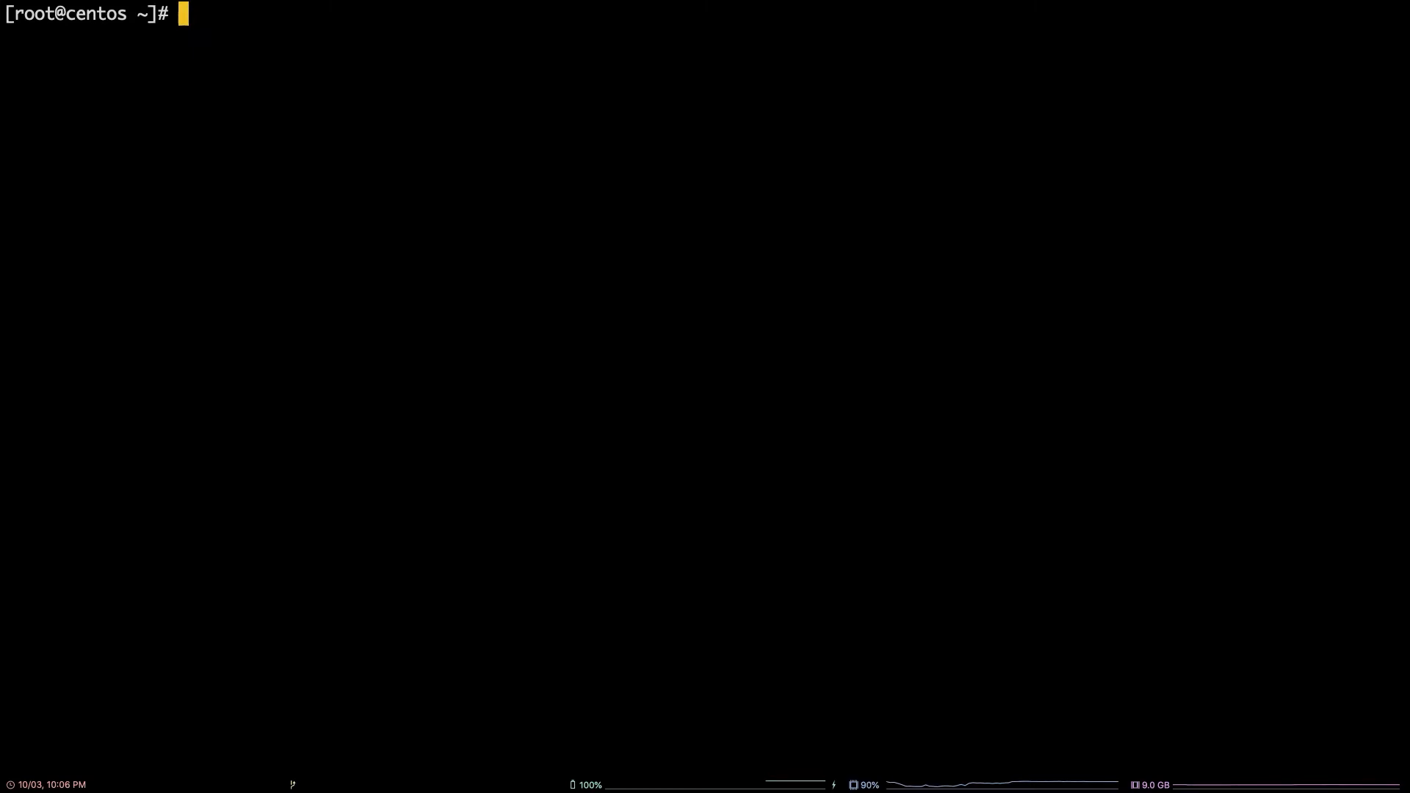
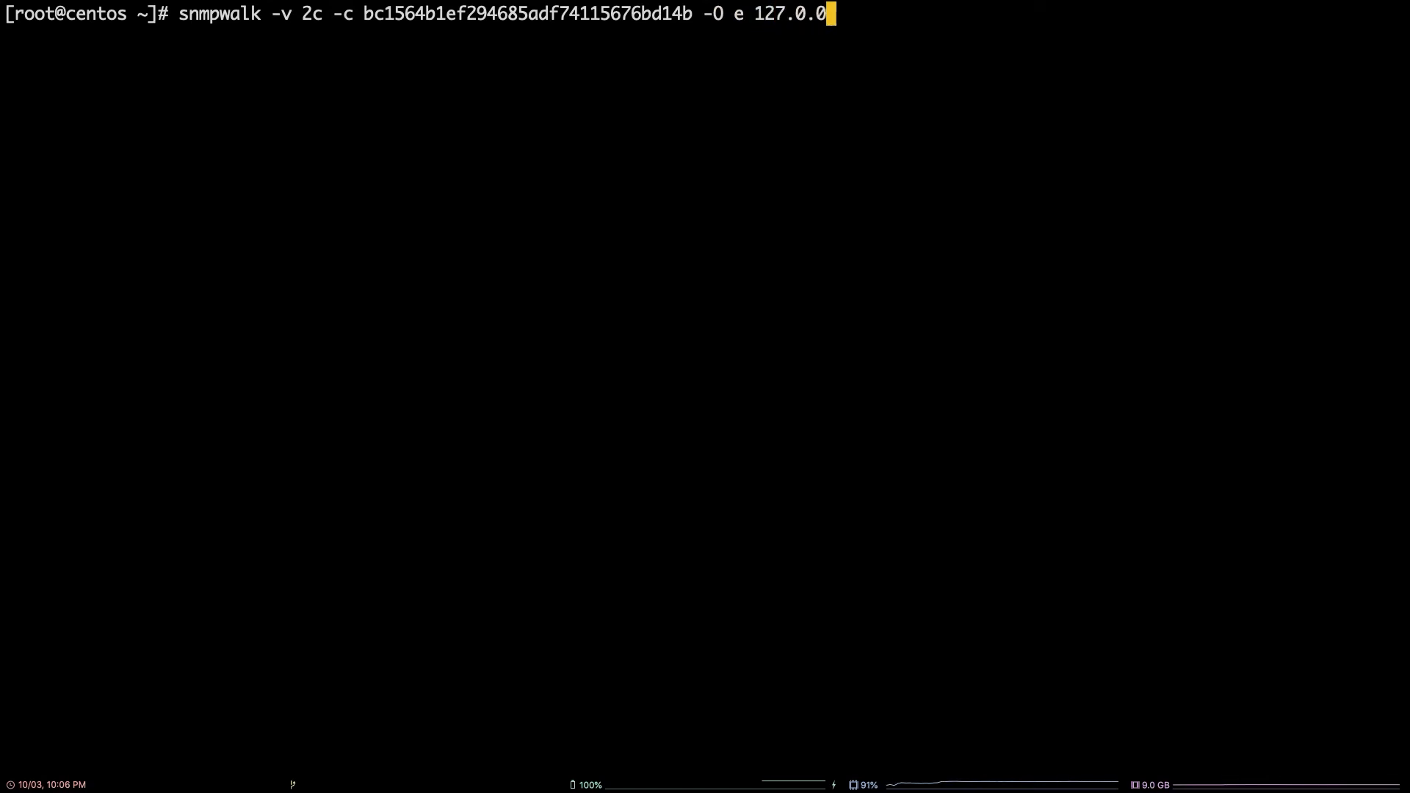
{"action": "key", "text": "Return"}
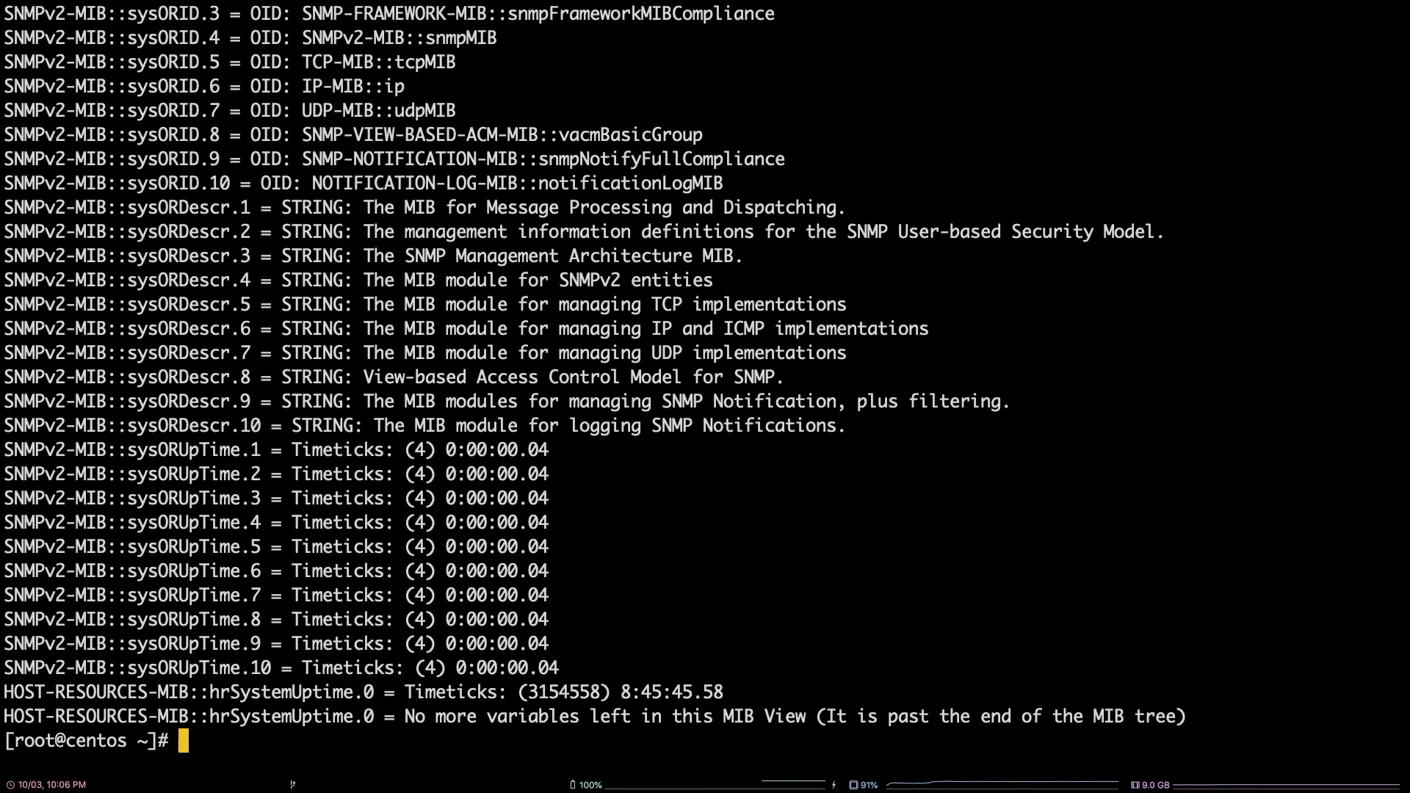